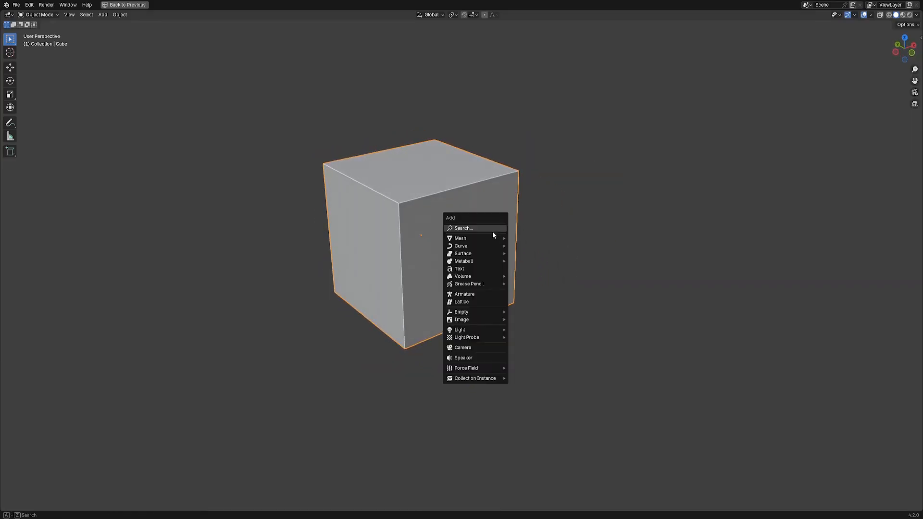
Step: Add a small cube and place it against the large cube's front face
click(459, 239)
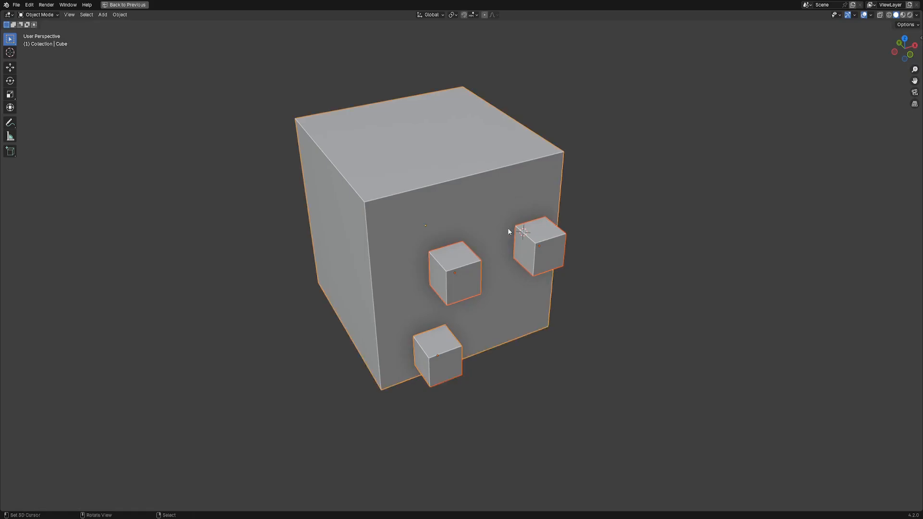
Step: Run Random Flow Panel Cloth on the big cube with the 'cuts 1 remove faces puff' preset
key(Tab)
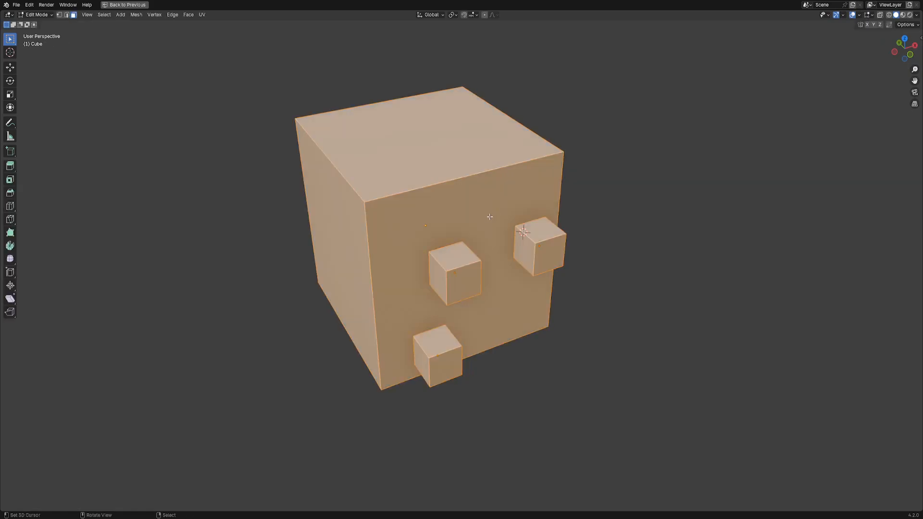
key(Tab)
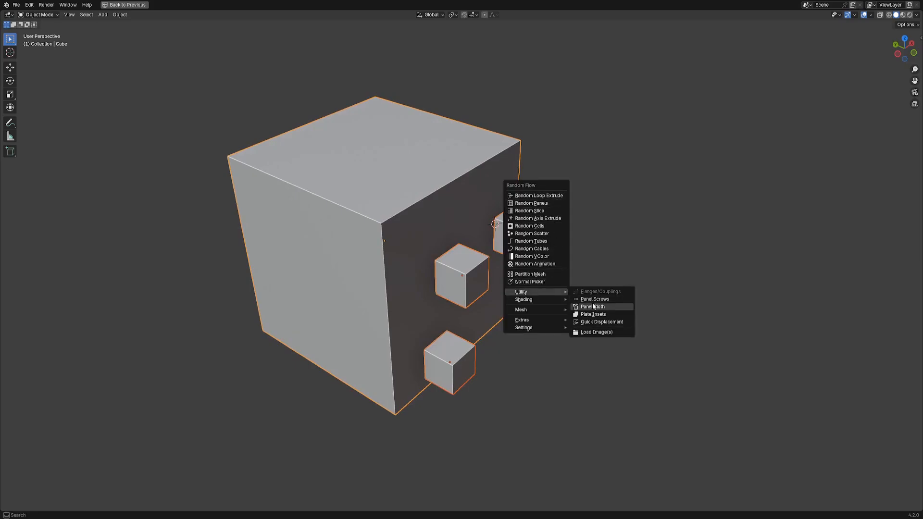
click(592, 306)
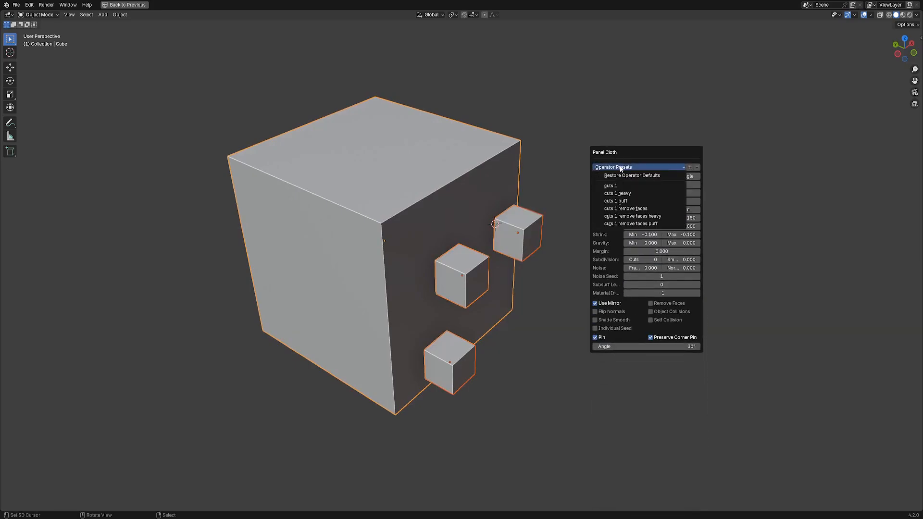
mouse_move(641, 223)
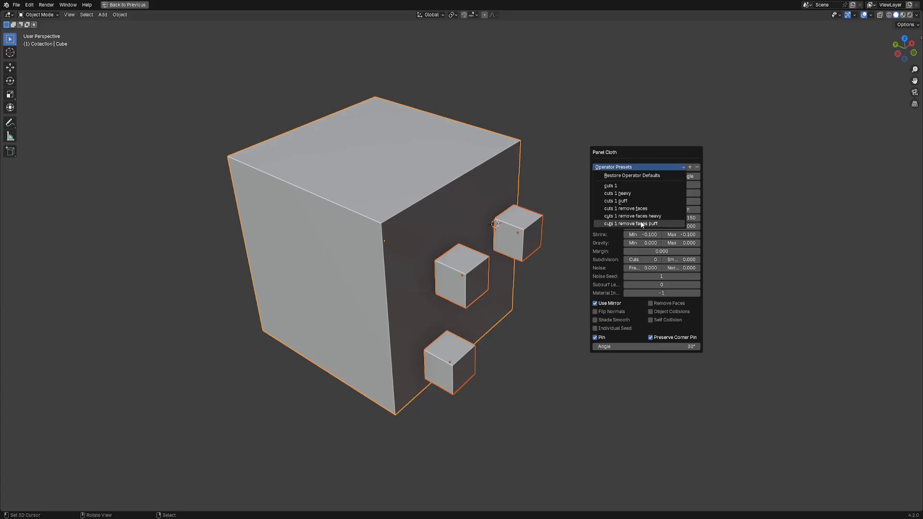
click(632, 223)
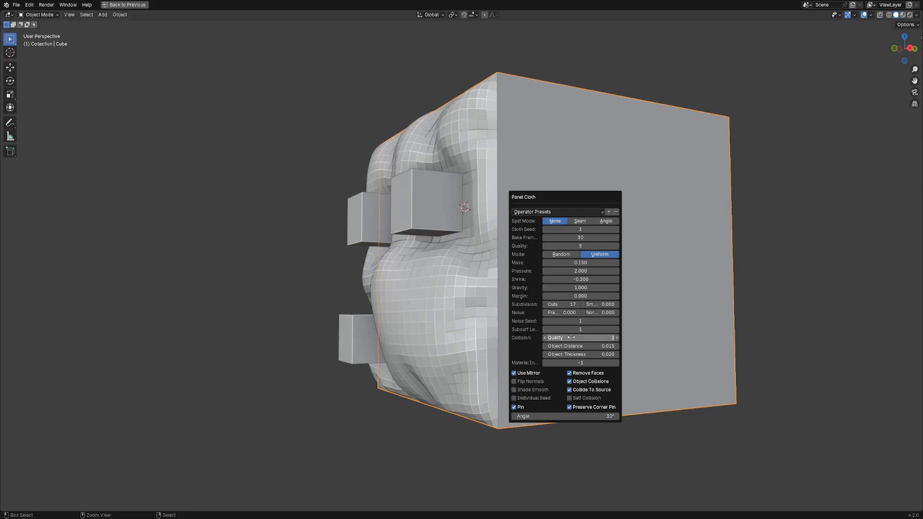
Step: Raise the cloth panel's Pressure to inflate it further
click(588, 275)
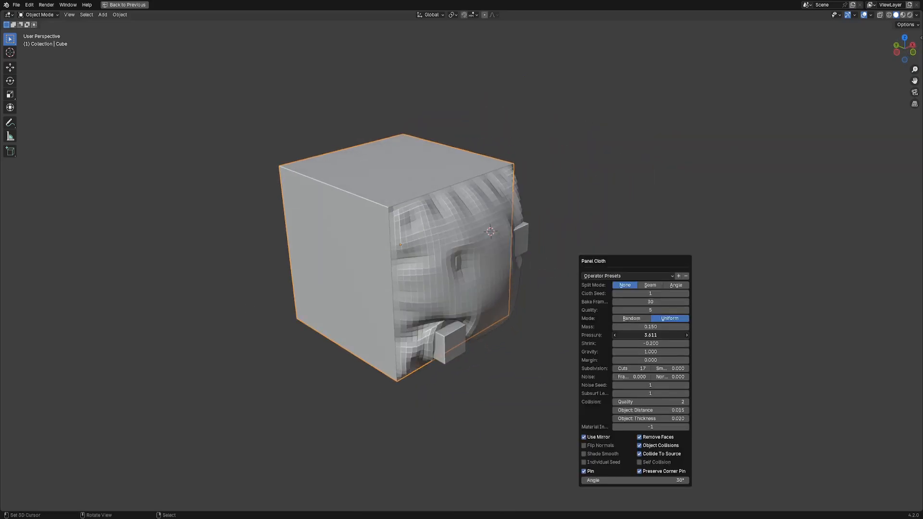
drag(660, 334, 647, 335)
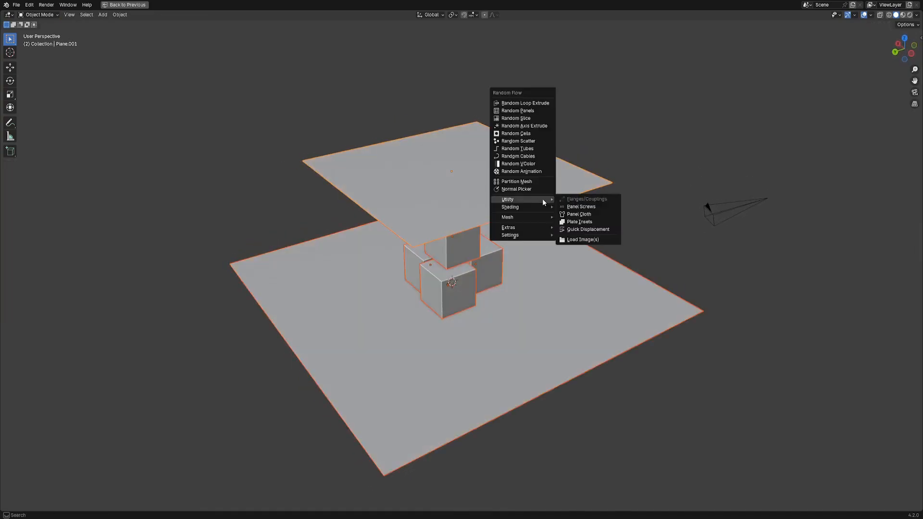
Step: Make the upper plane a sagging cloth with Flip Normals, negative Pressure and Object Collisions
click(579, 214)
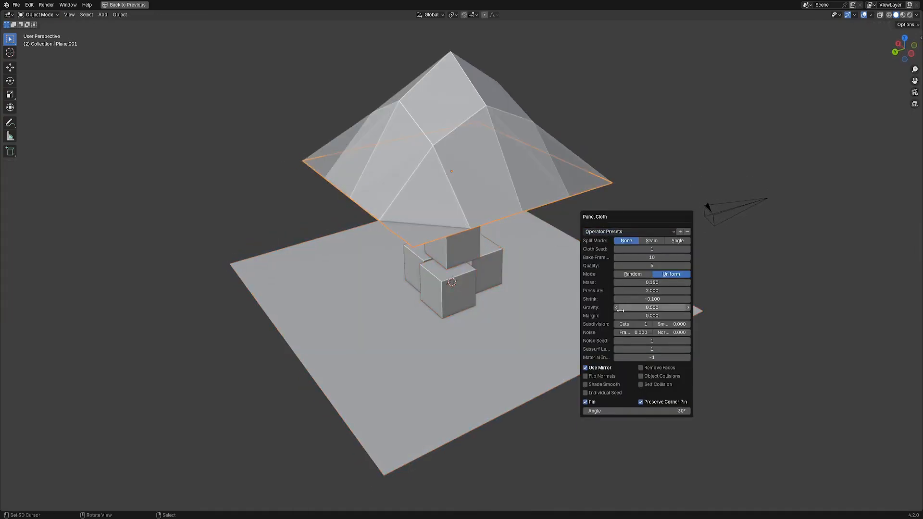
click(585, 376)
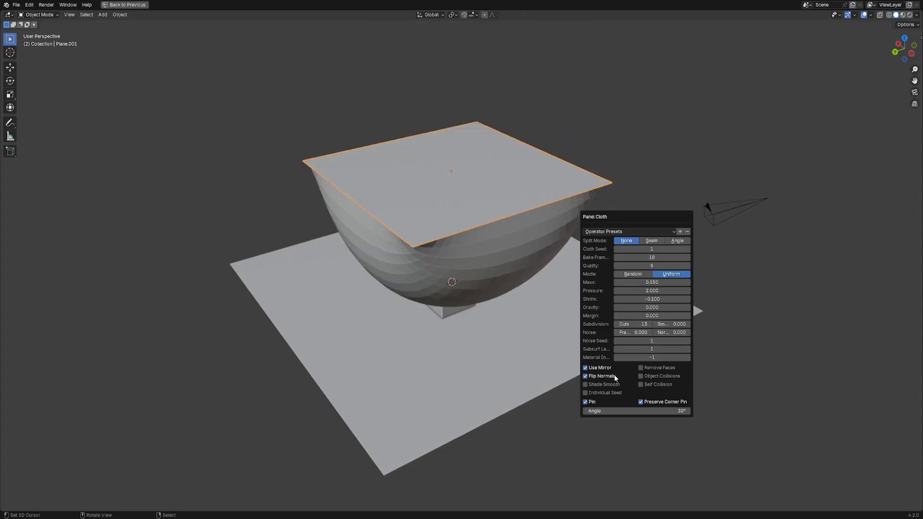
drag(652, 290, 624, 290)
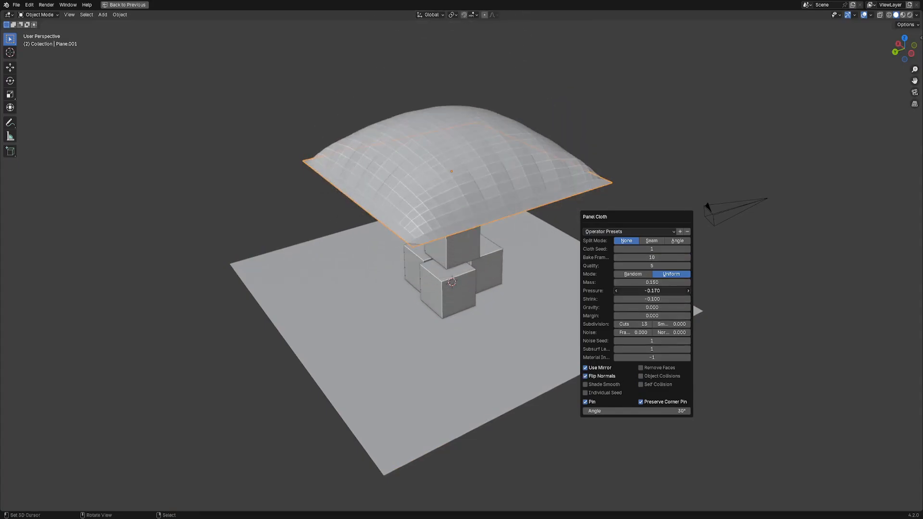
click(529, 306)
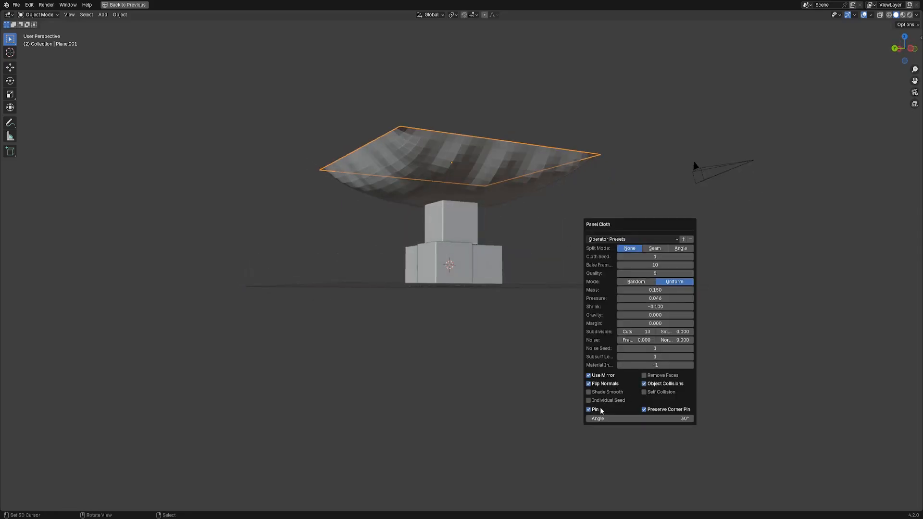
click(588, 409)
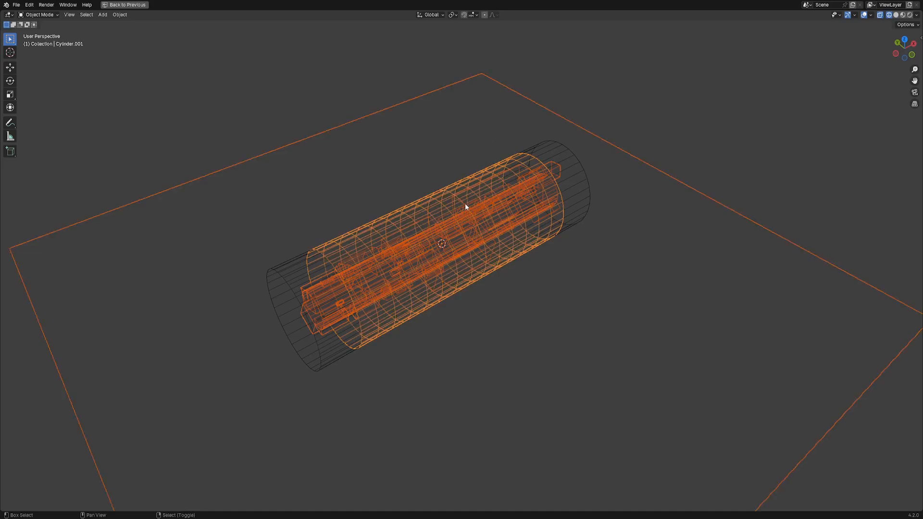
Step: Wrap a Panel Cloth with Object and Self Collision around the cylinder's middle and bake it
key(Tab)
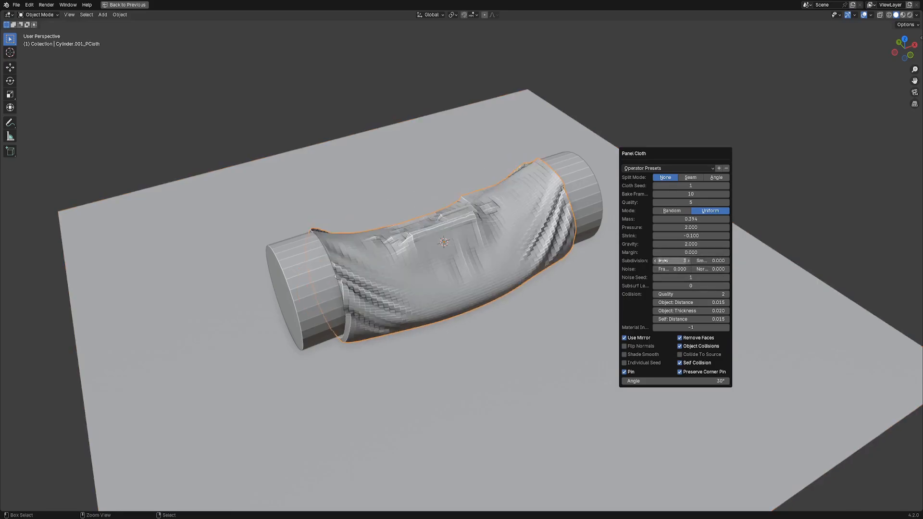
click(689, 260)
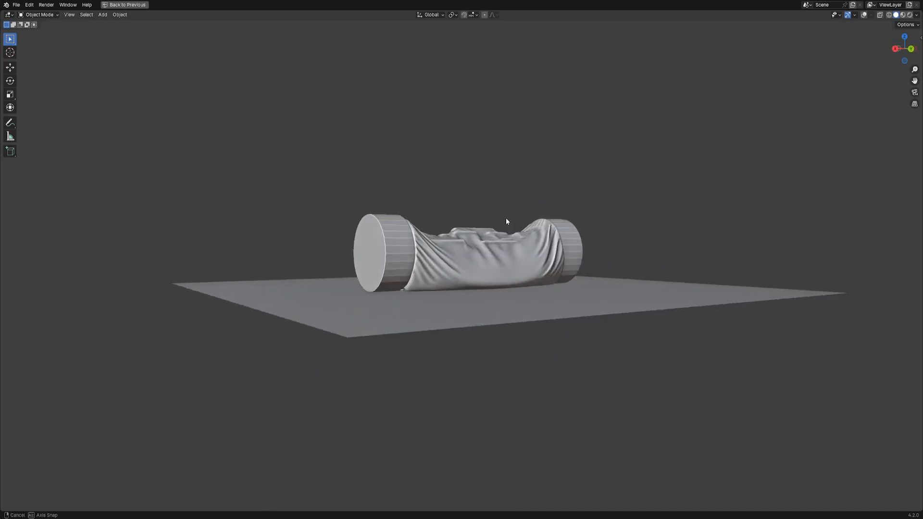
Step: Orbit around the draped cylinder to view the brown fabric cloth rendered
drag(506, 221, 663, 260)
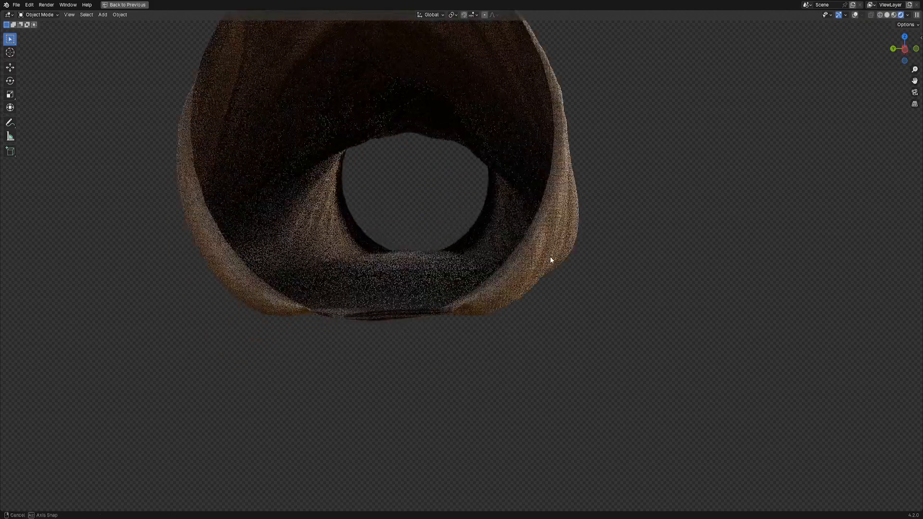
Step: Orbit around the rendered cylinder to inspect the restored sci-fi end caps
drag(550, 260, 581, 295)
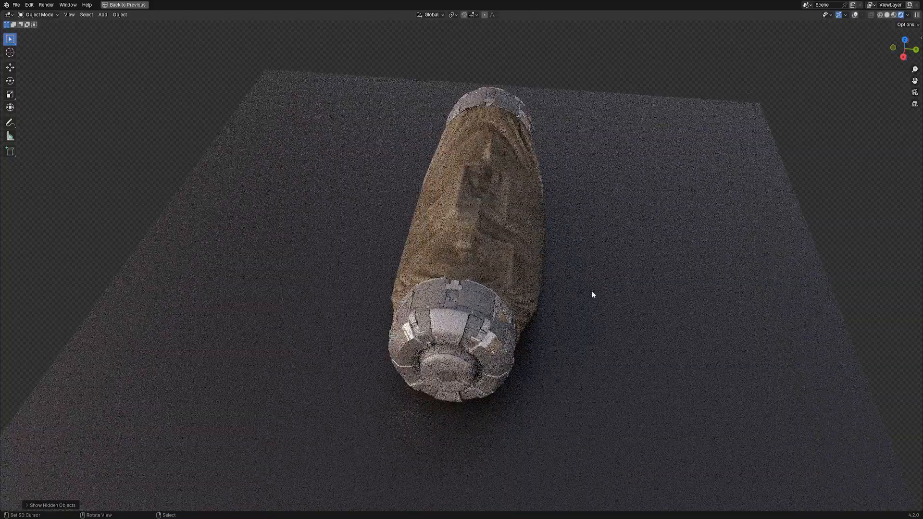
drag(593, 295, 579, 308)
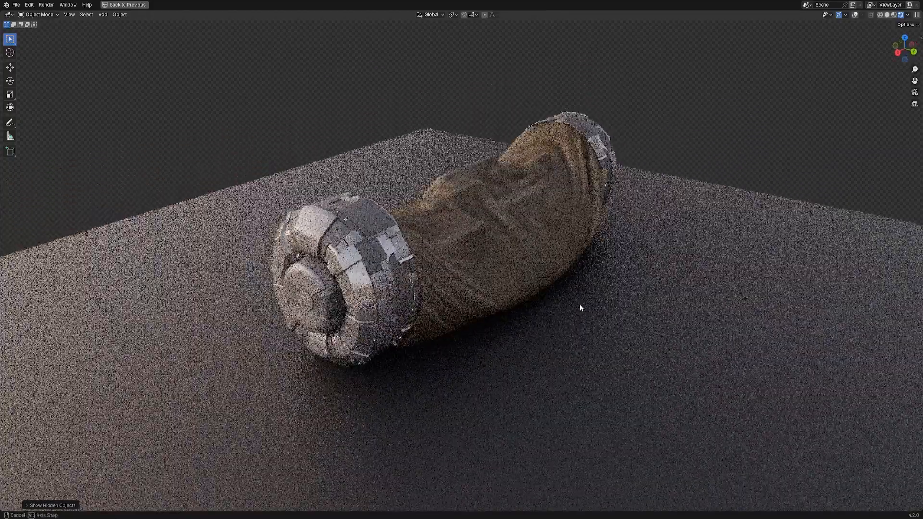